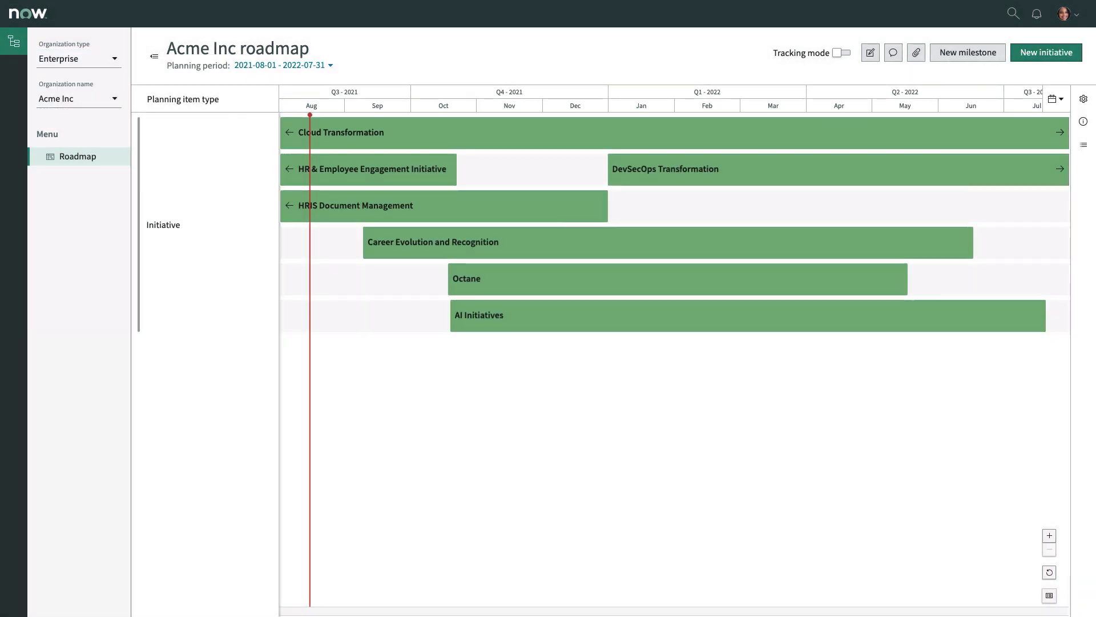
Change Organization type from Enterprise to Portfolio so the Sales roadmap loads.
{"action": "left_click", "coordinate": [76, 98]}
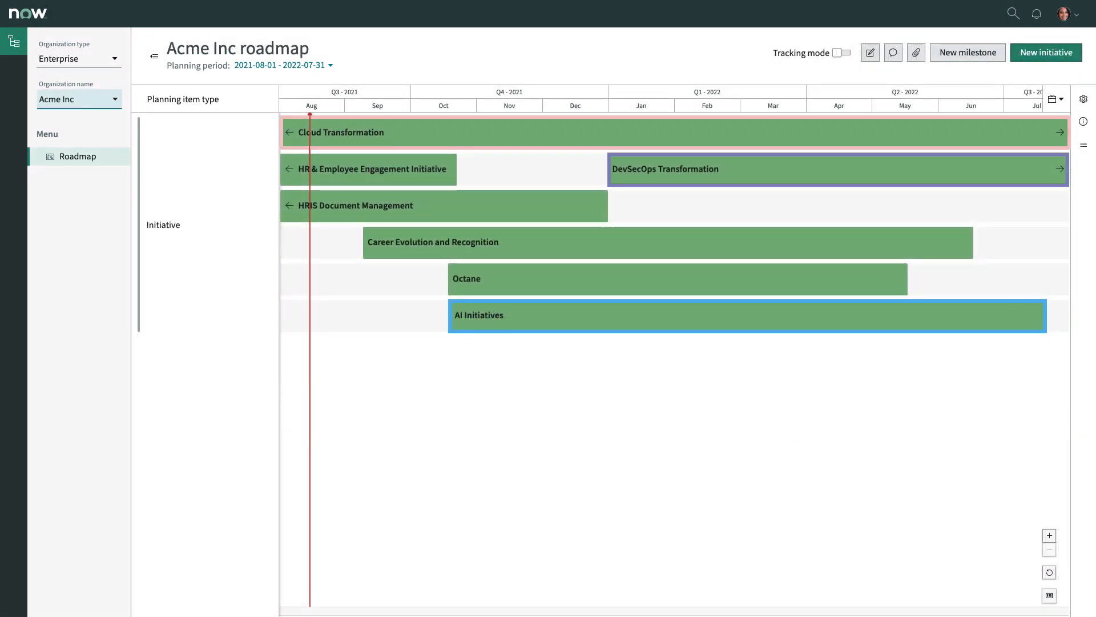
{"action": "mouse_move", "coordinate": [778, 322]}
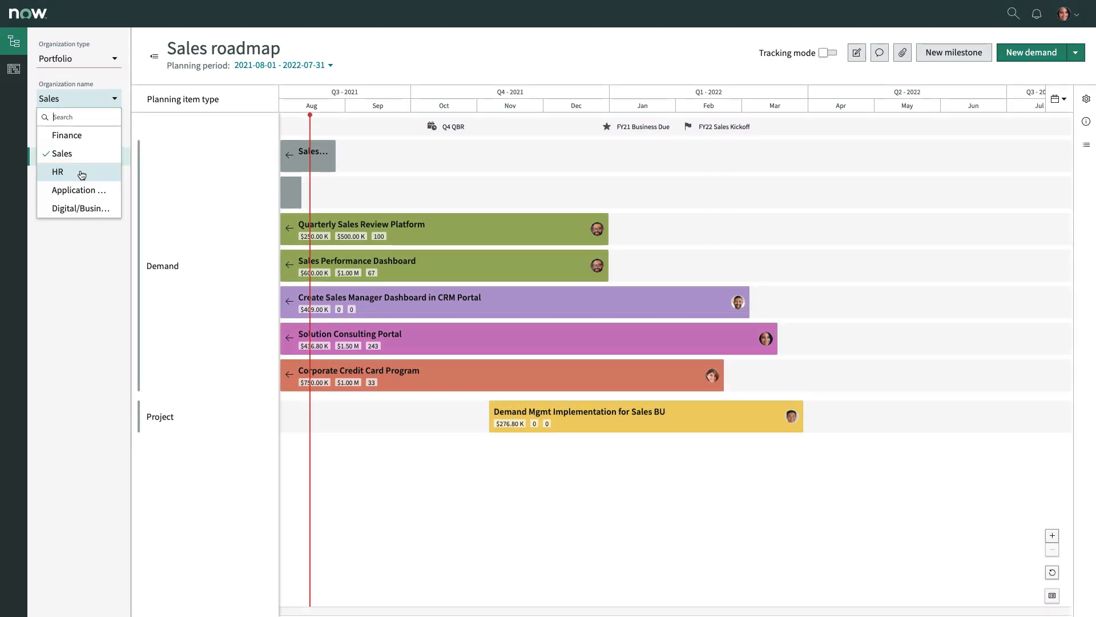
Select HR as the organization and review its grouped demands like AI Initiatives further down.
{"action": "left_click", "coordinate": [57, 173]}
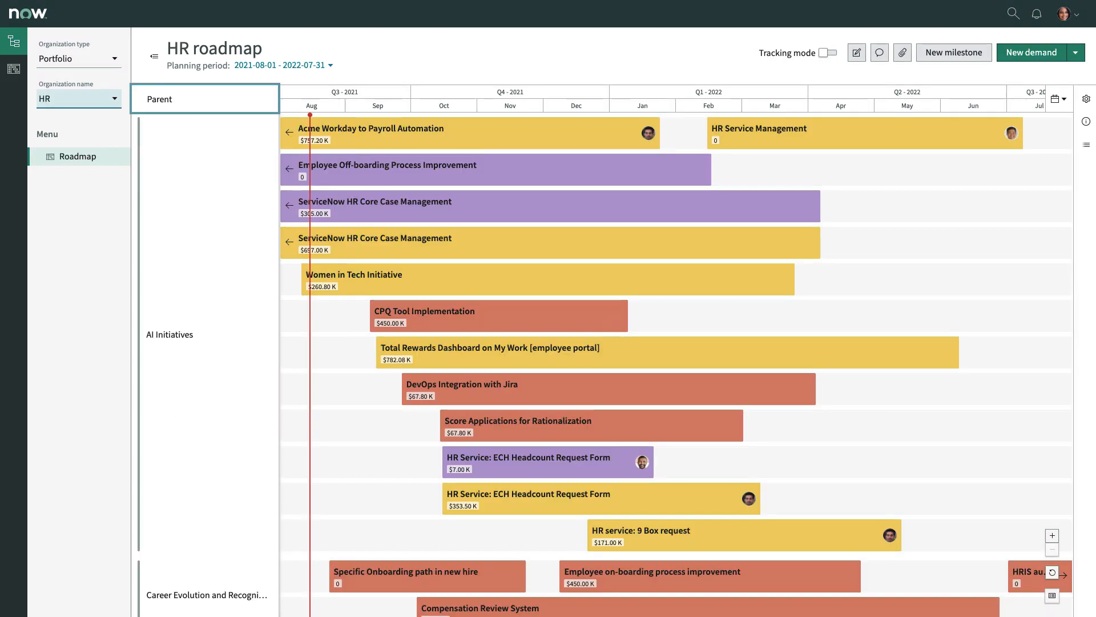
{"action": "scroll", "scroll_direction": "down", "scroll_amount": 3}
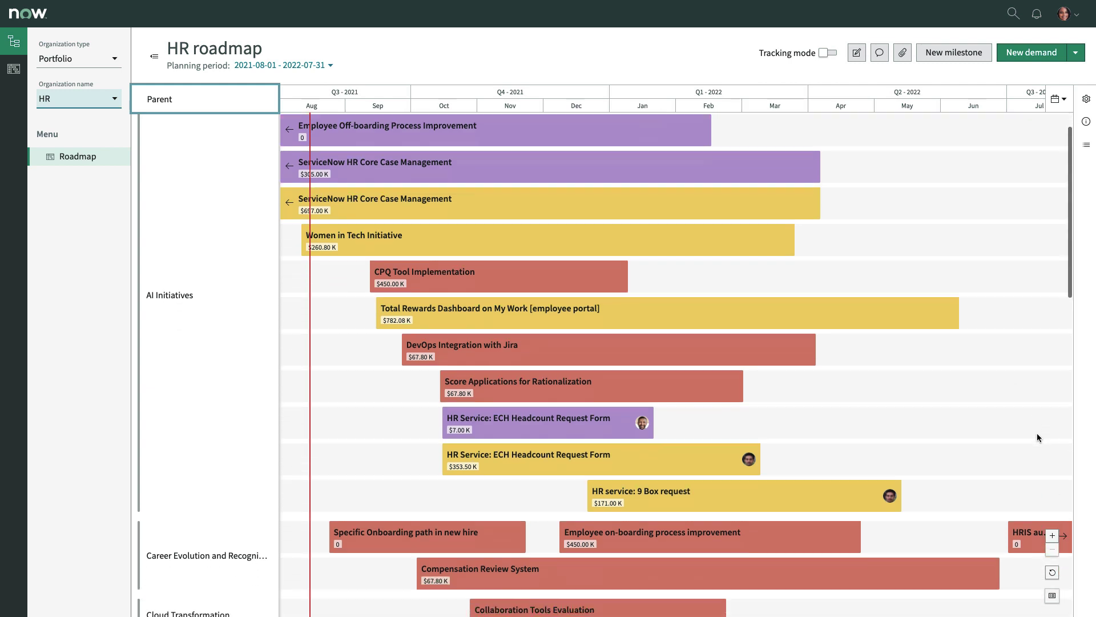
{"action": "scroll", "scroll_direction": "down", "scroll_amount": 3}
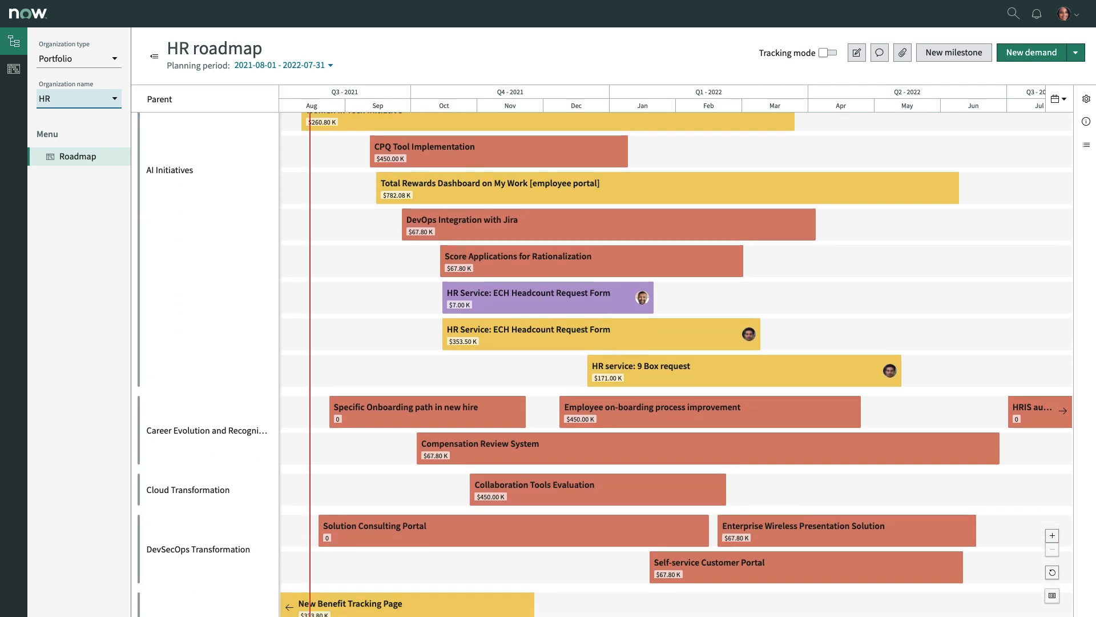
{"action": "left_click", "coordinate": [1052, 595]}
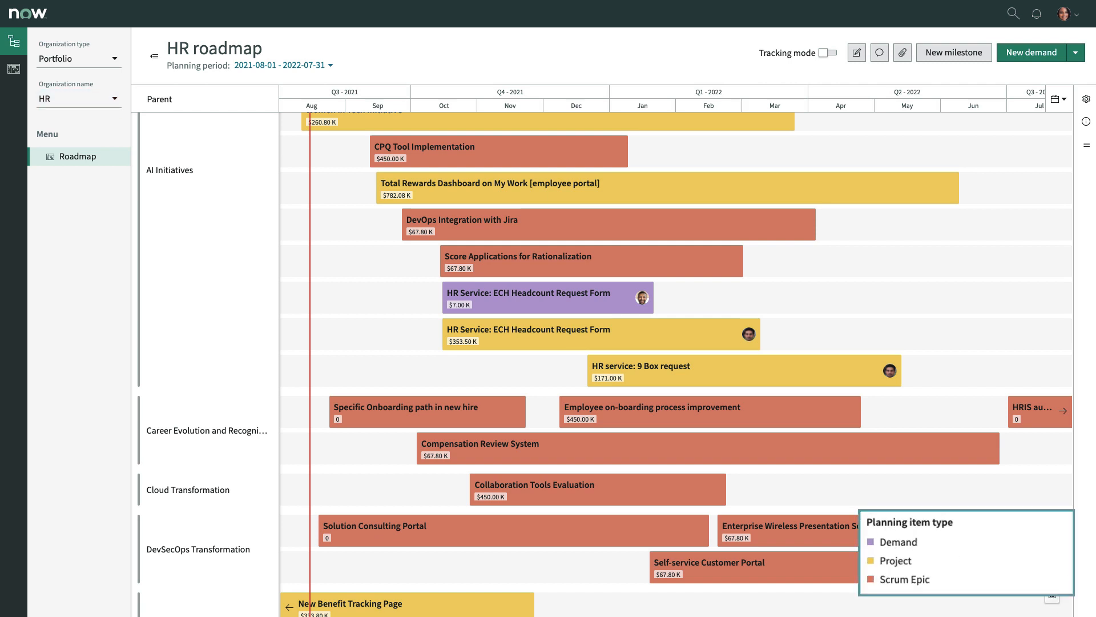
{"action": "mouse_move", "coordinate": [894, 559]}
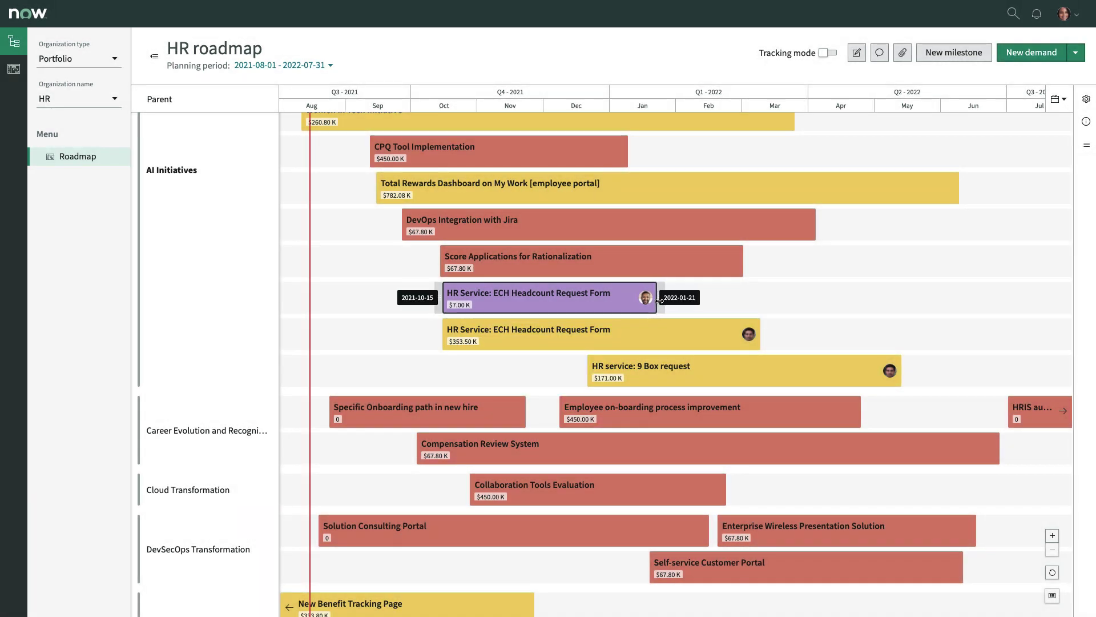
{"action": "mouse_move", "coordinate": [622, 311]}
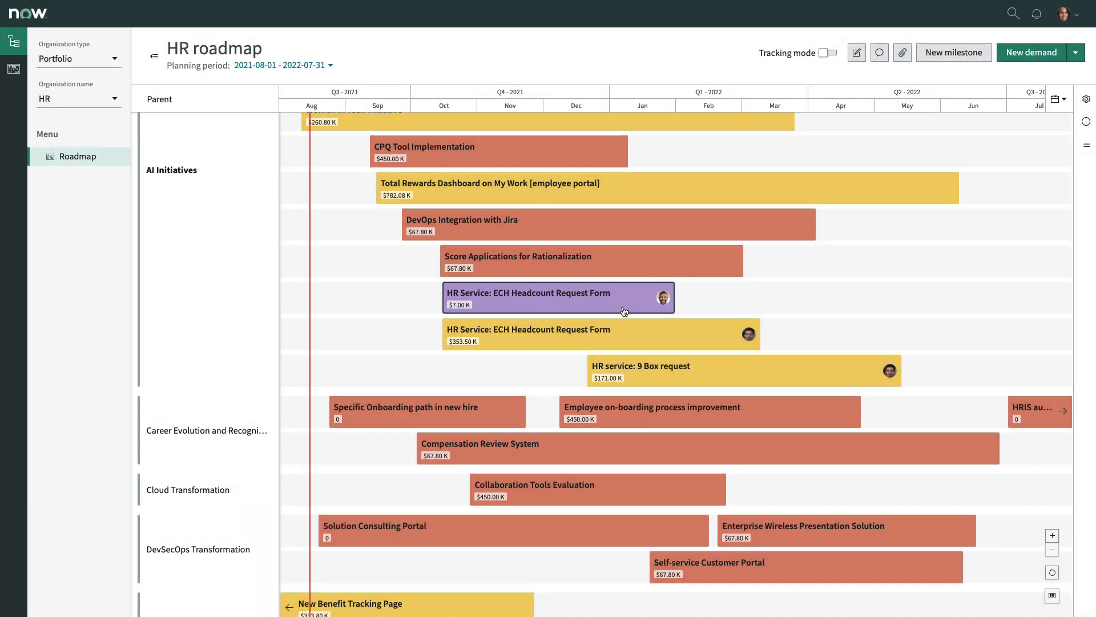
{"action": "left_click", "coordinate": [556, 297]}
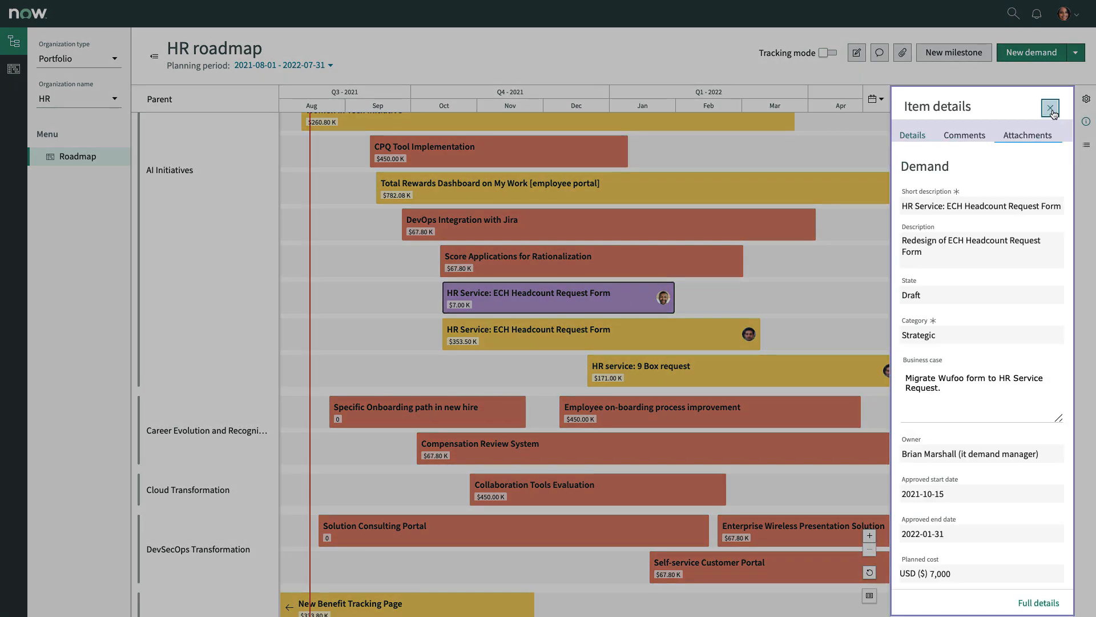
{"action": "left_click", "coordinate": [1050, 107]}
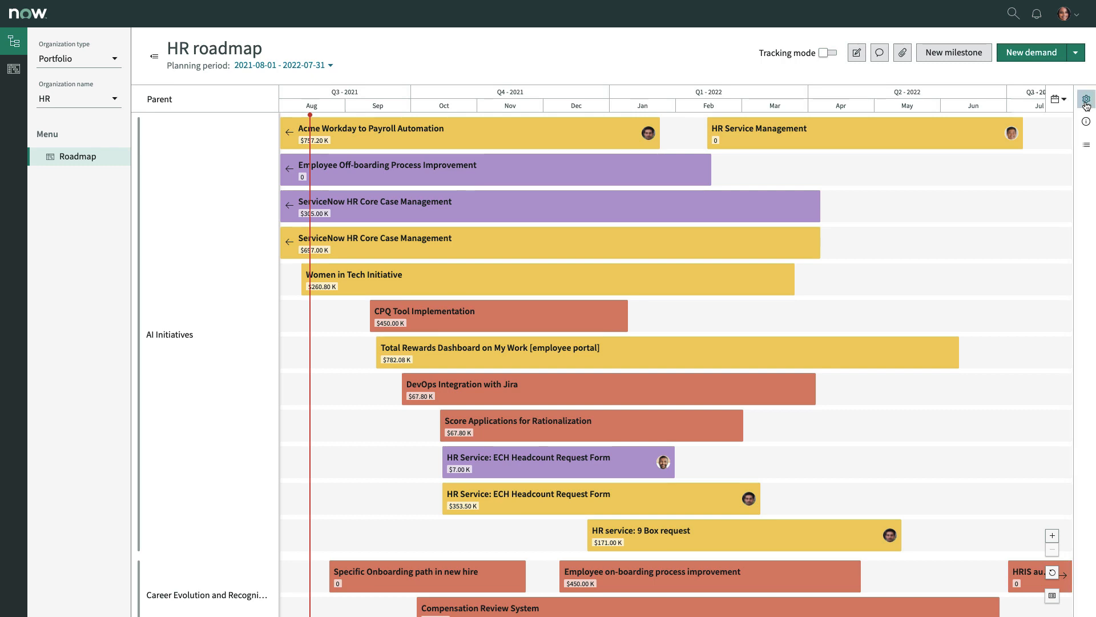
In Personalize, add Planned benefit as a bar metric and turn on Display roadmap milestones.
{"action": "left_click", "coordinate": [1086, 99]}
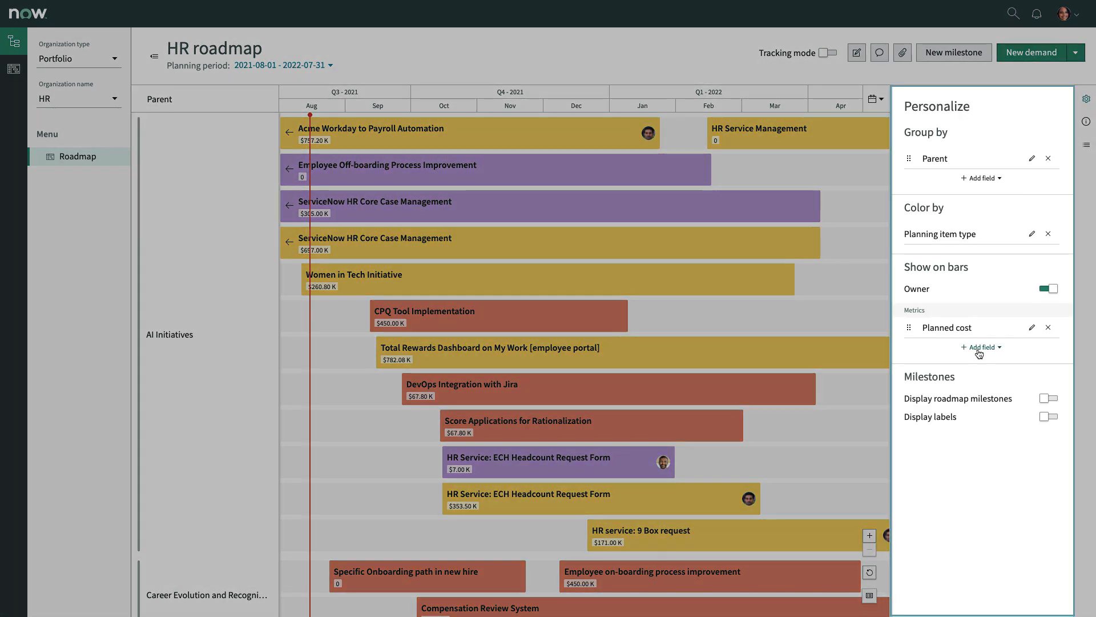
{"action": "left_click", "coordinate": [980, 347]}
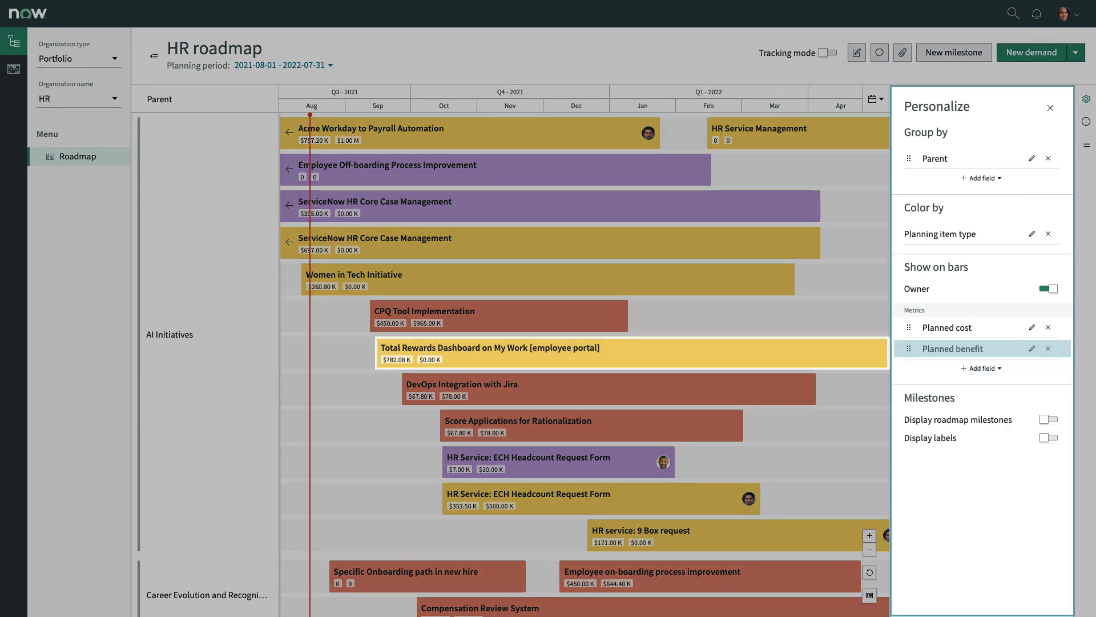
{"action": "left_click", "coordinate": [1047, 419]}
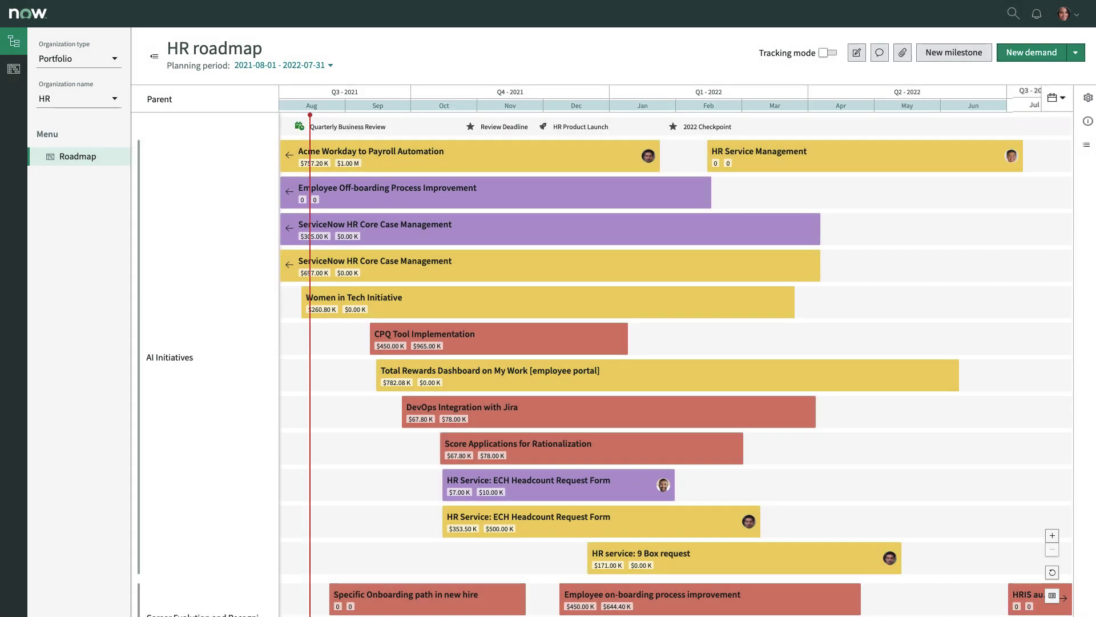
Create the Key Event milestone '2023 Planning Begins' due 2022-06-01 and submit it.
{"action": "left_click", "coordinate": [953, 53]}
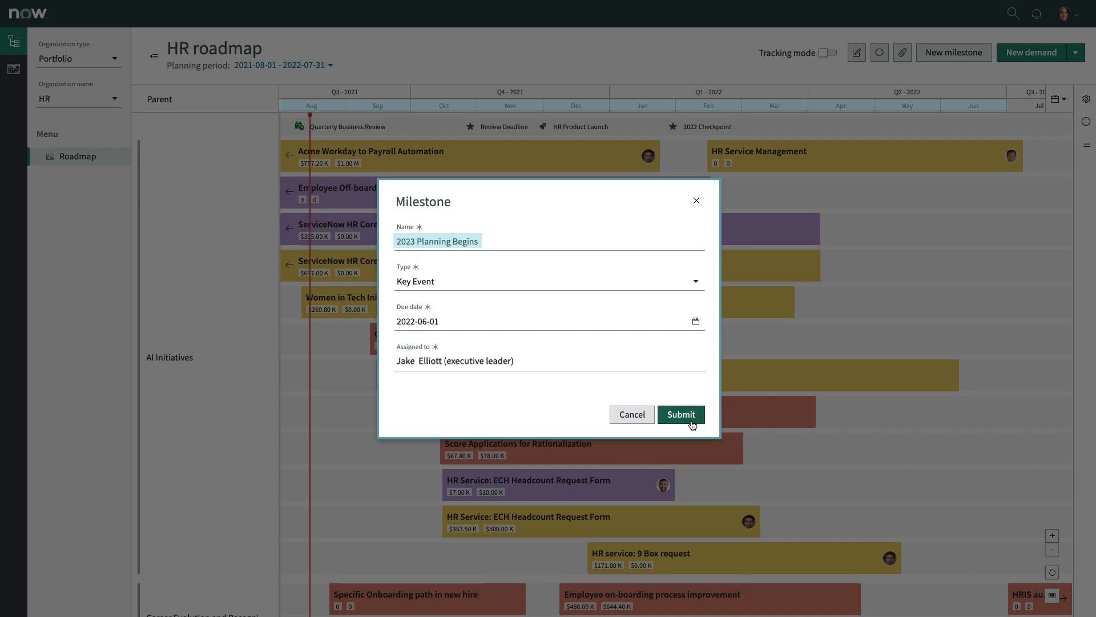
{"action": "left_click", "coordinate": [680, 414]}
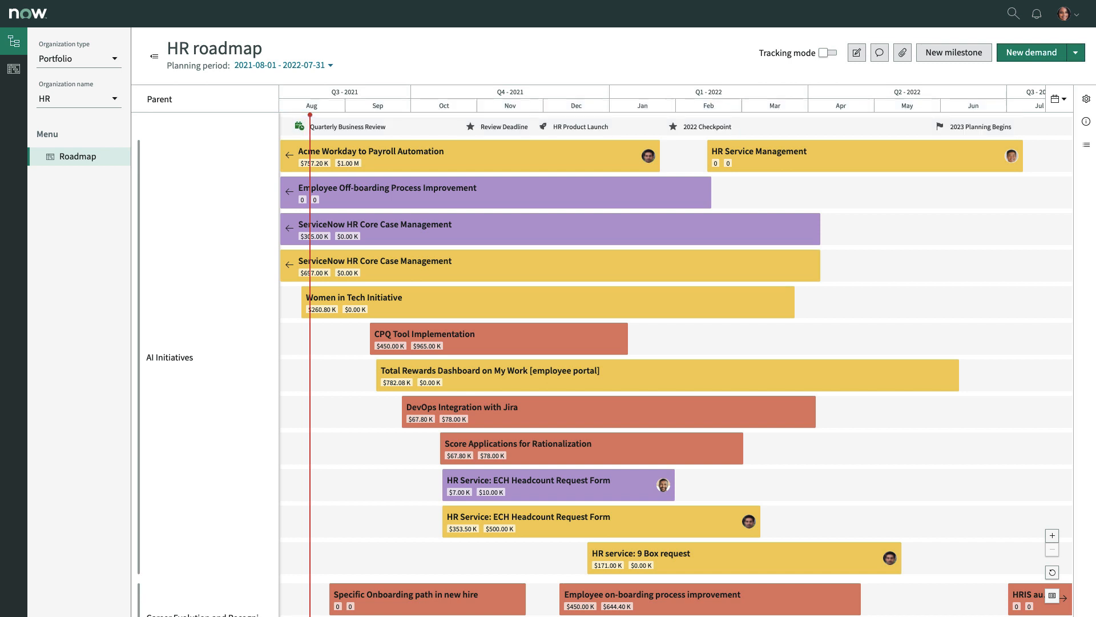
{"action": "left_click", "coordinate": [828, 53]}
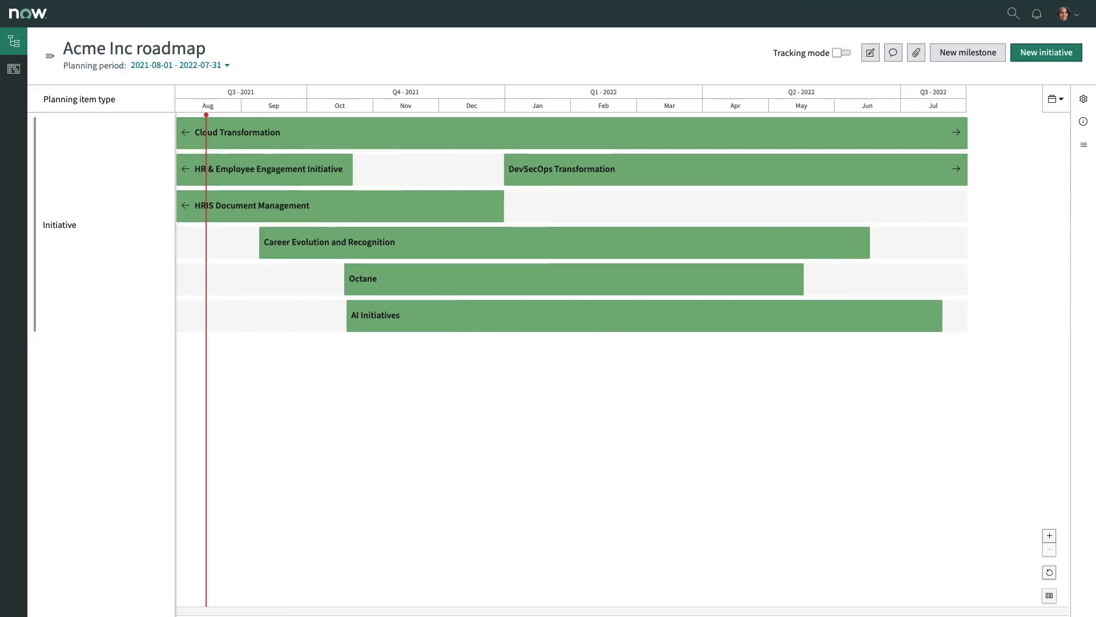
Turn on Tracking mode to show each Acme Inc initiative's completion percentage and Green status.
{"action": "left_click", "coordinate": [841, 53]}
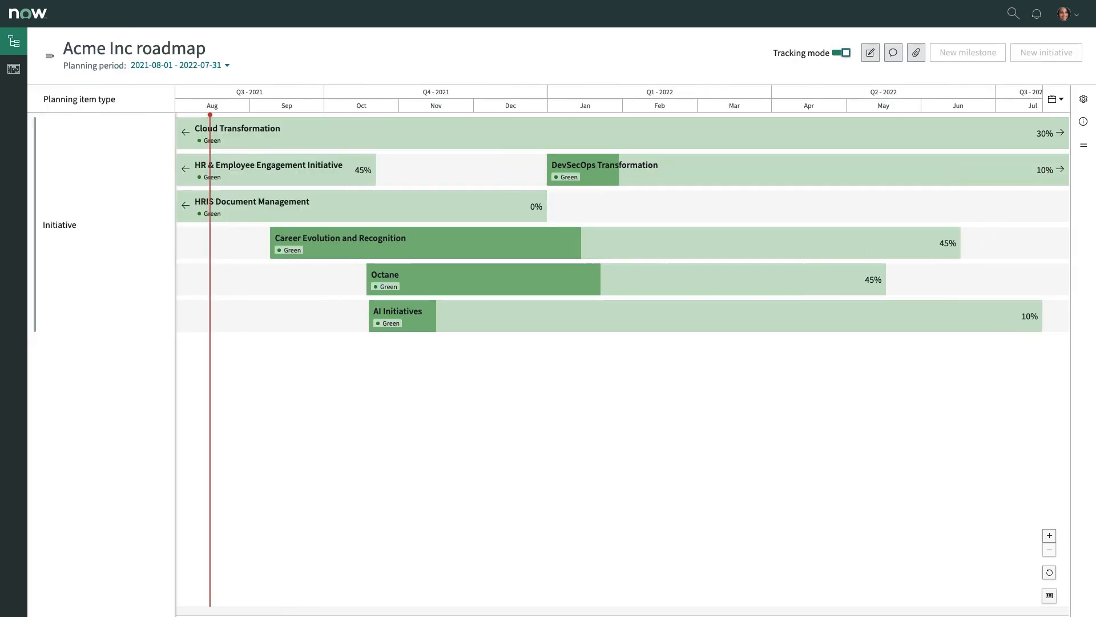